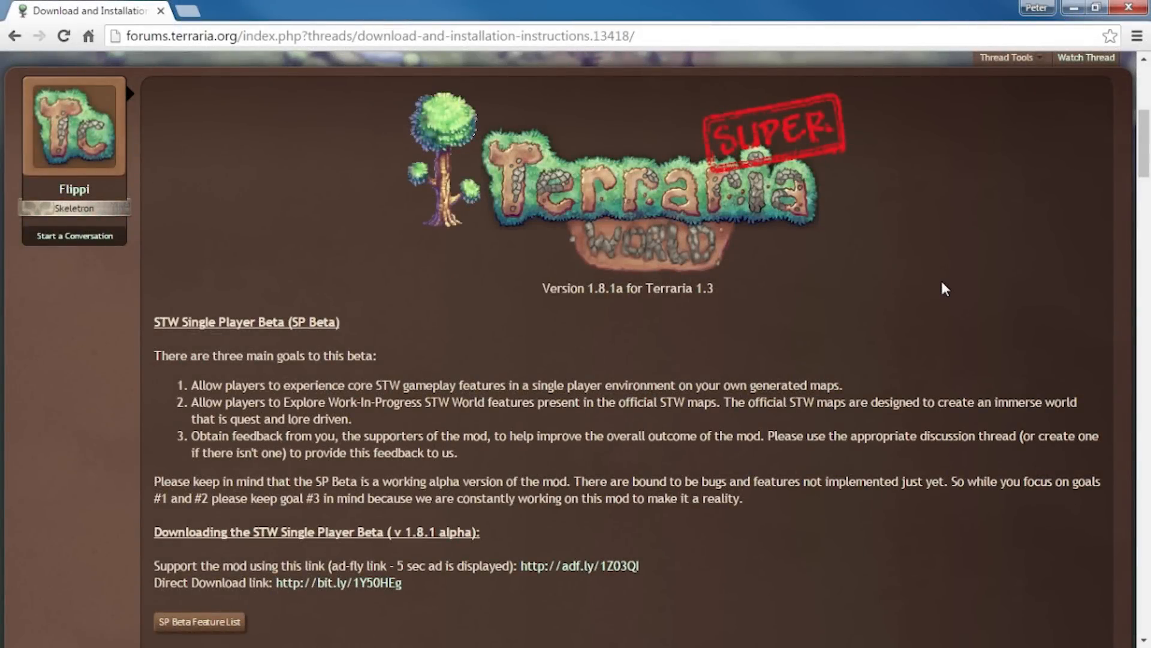
pyautogui.moveTo(698, 530)
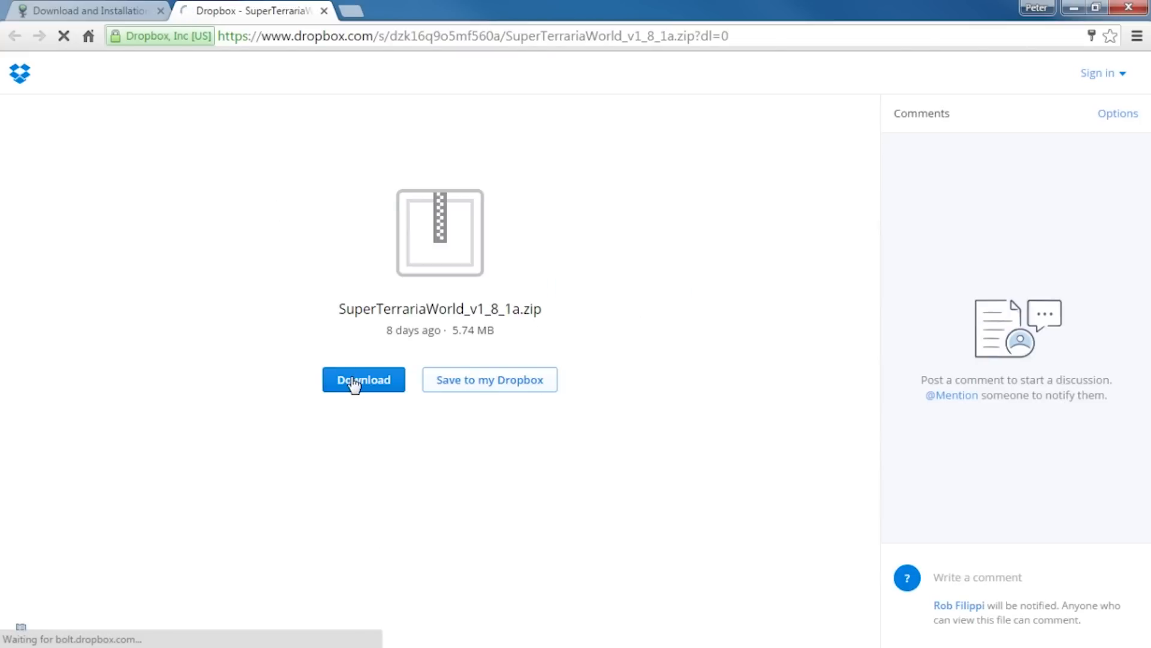
# Step: Download the SuperTerrariaWorld_v1_8_1a.zip archive from the Dropbox page into Downloads
pyautogui.click(362, 379)
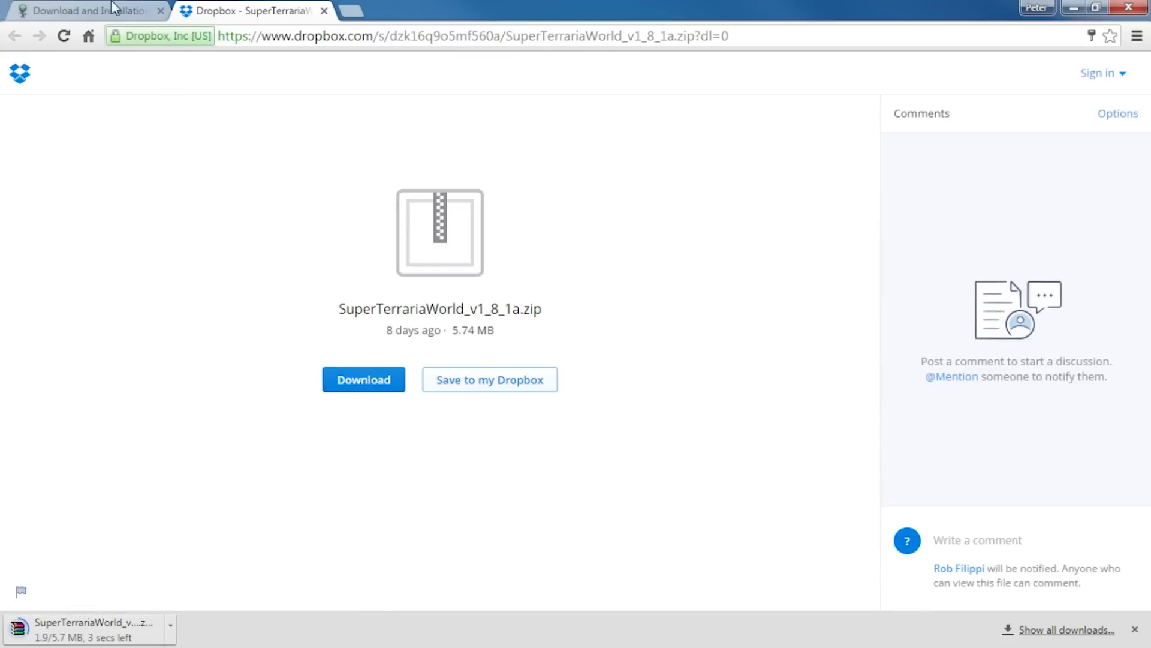
pyautogui.click(84, 11)
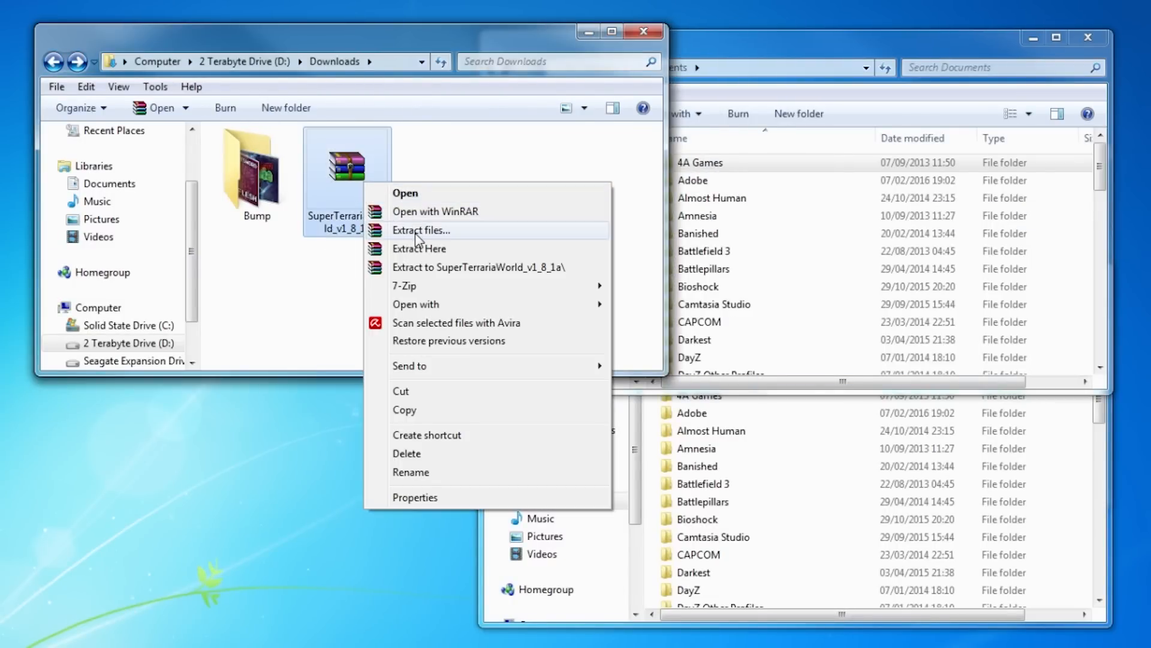
# Step: Extract the zip into a SuperTerrariaWorld_v1_8_1a folder in Downloads and open that folder
pyautogui.click(421, 231)
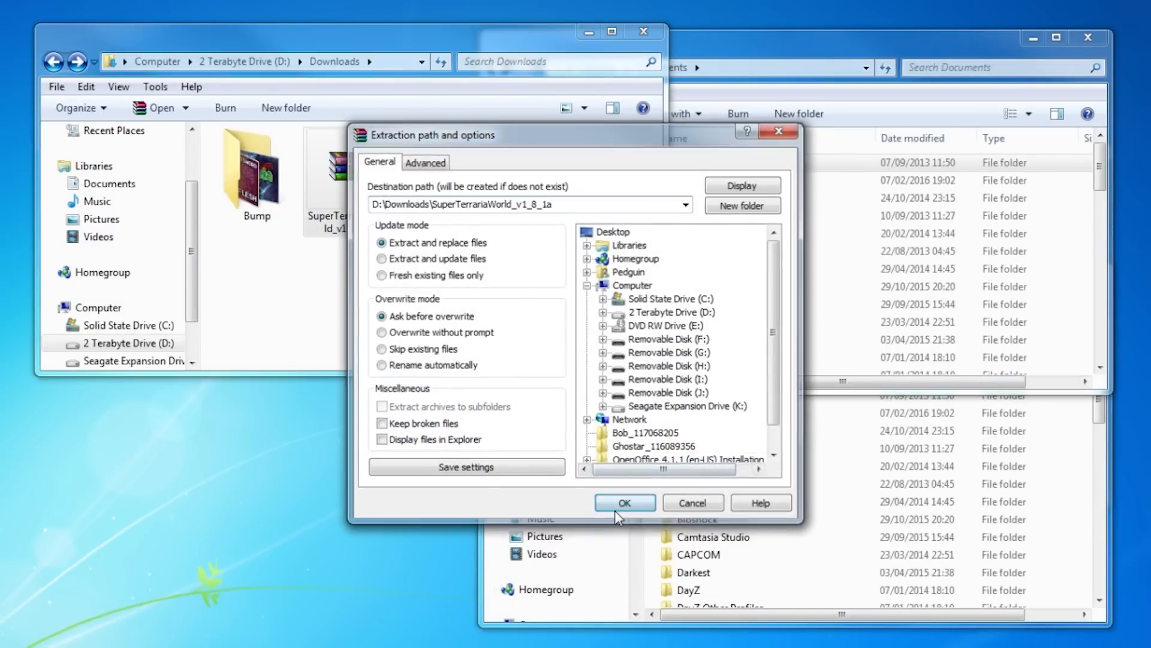
pyautogui.click(625, 502)
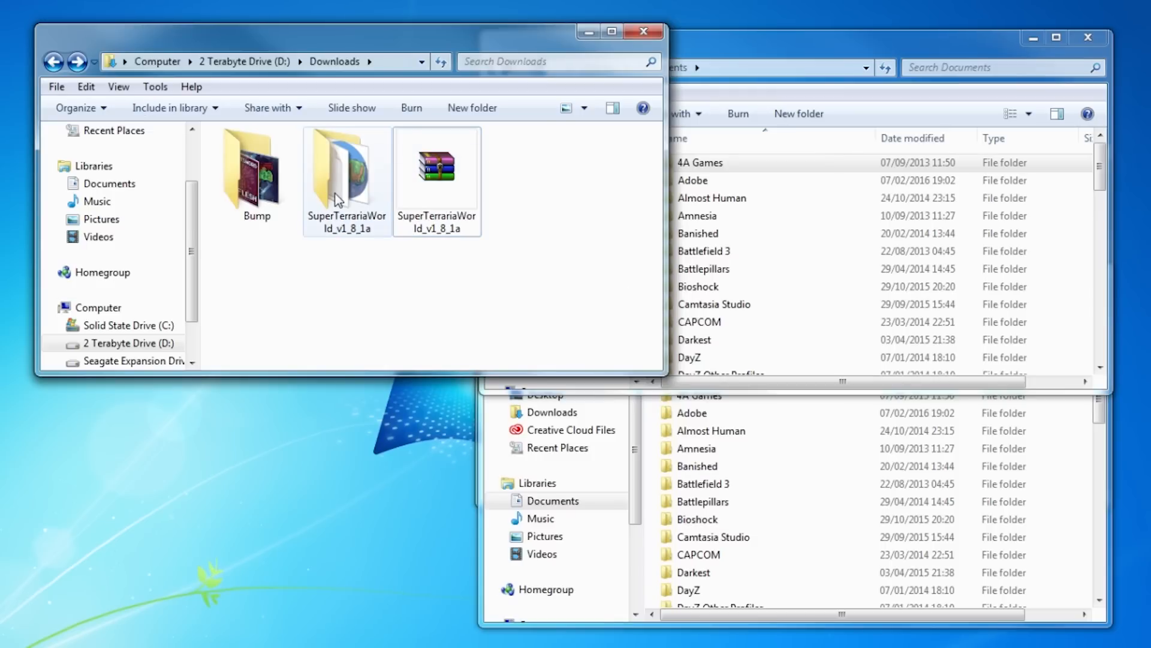
pyautogui.doubleClick(341, 174)
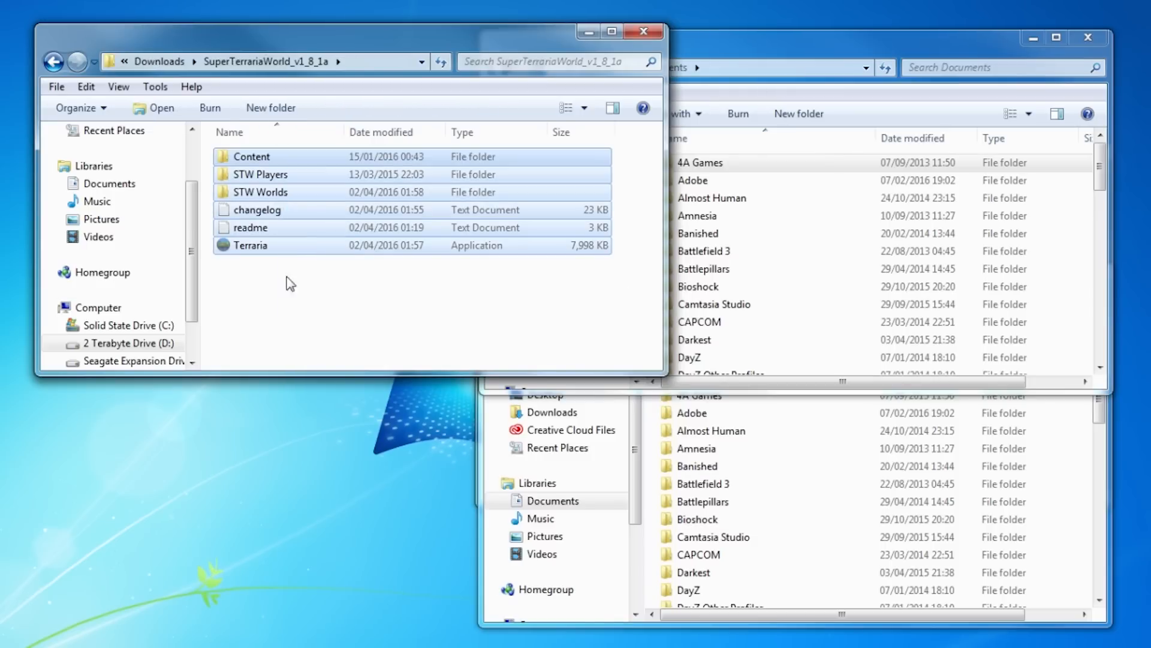
# Step: Select the STW Players and STW Worlds folders together
pyautogui.click(269, 311)
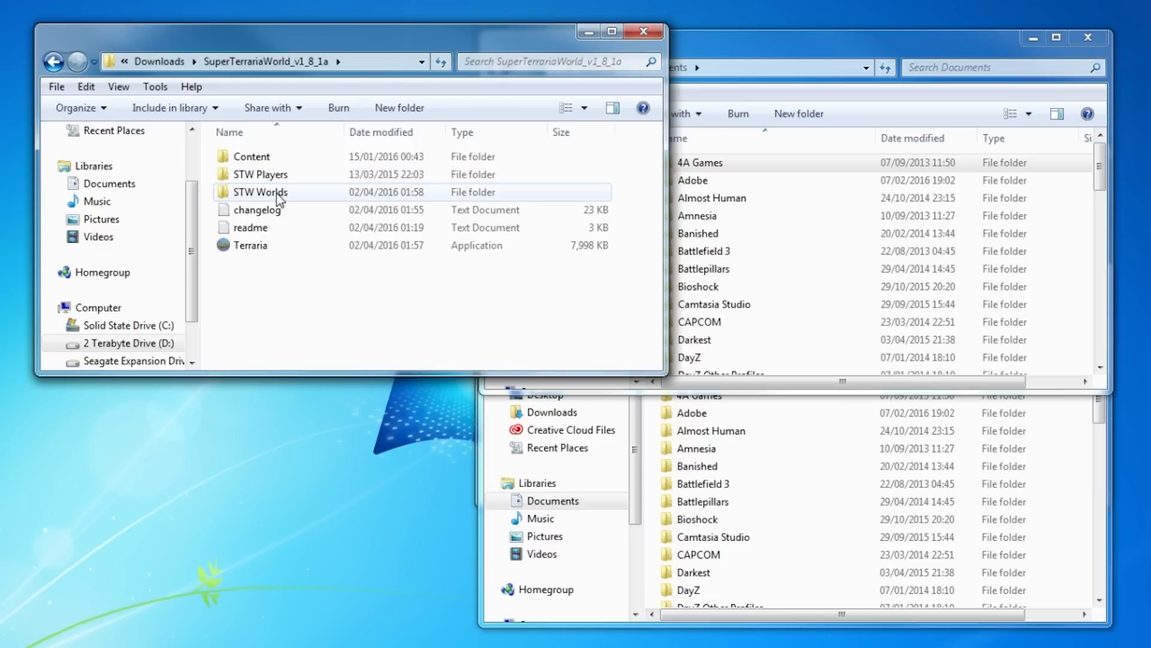
pyautogui.click(305, 271)
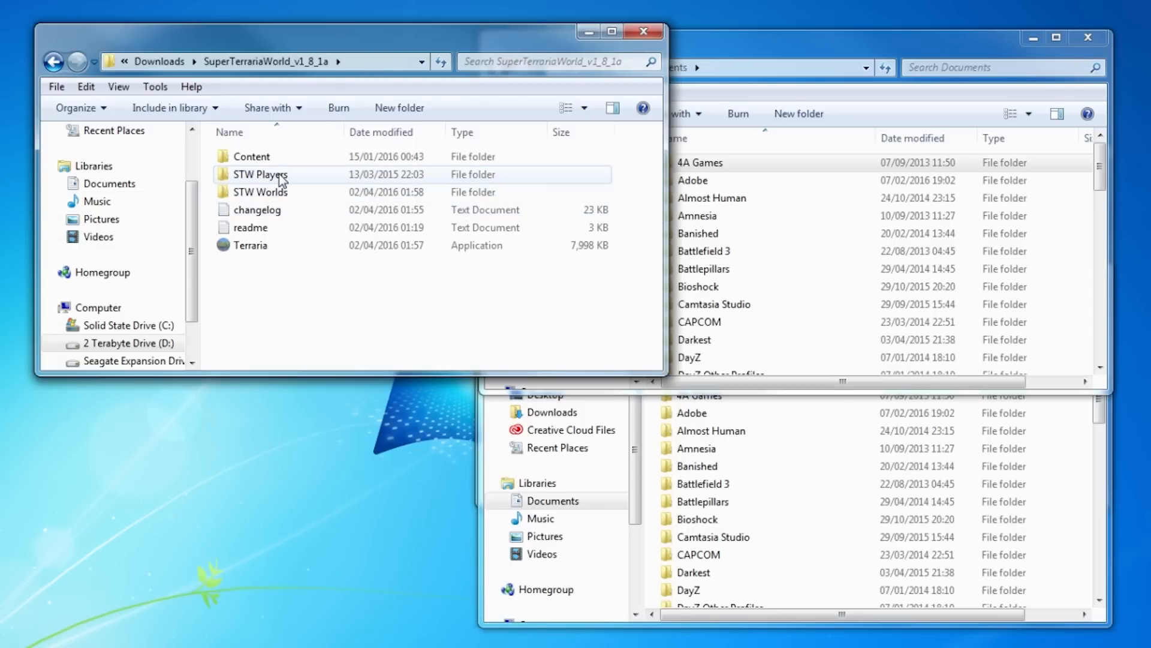
pyautogui.click(262, 191)
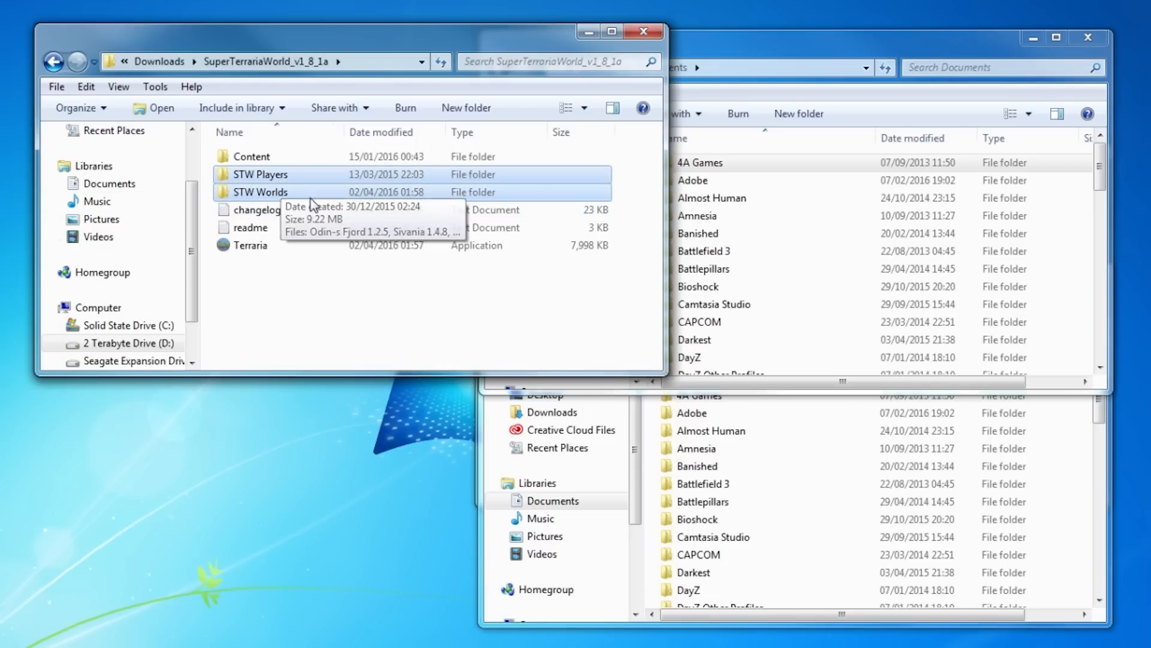
pyautogui.moveTo(247, 297)
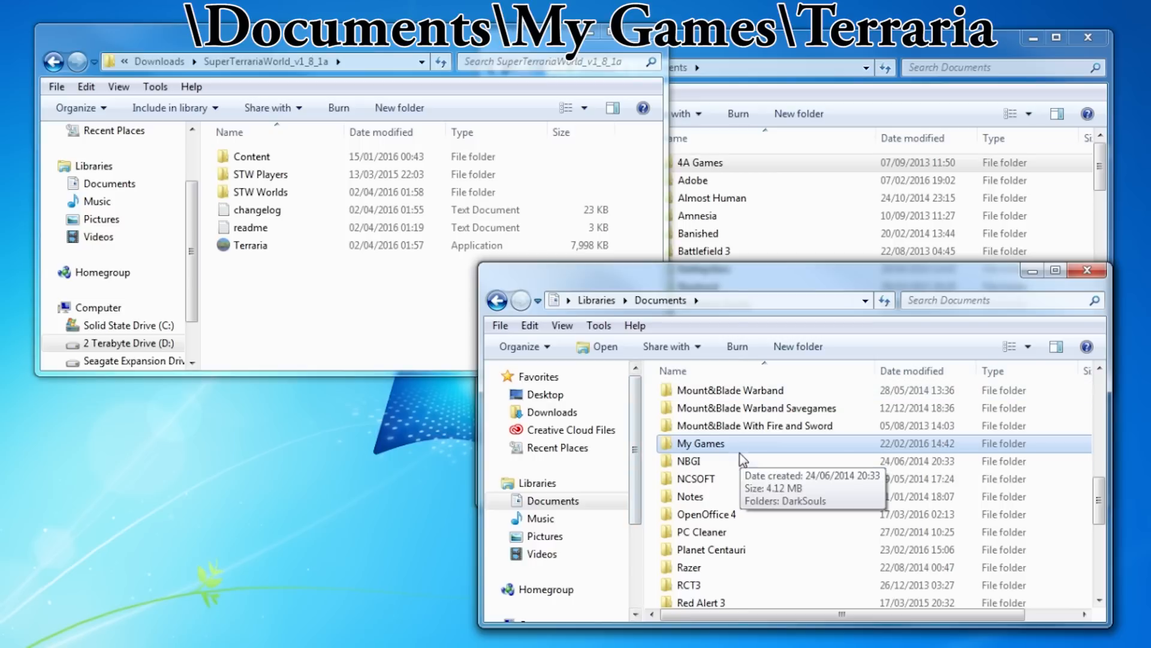
# Step: Navigate a second Explorer window to Documents\My Games\Terraria
pyautogui.doubleClick(701, 443)
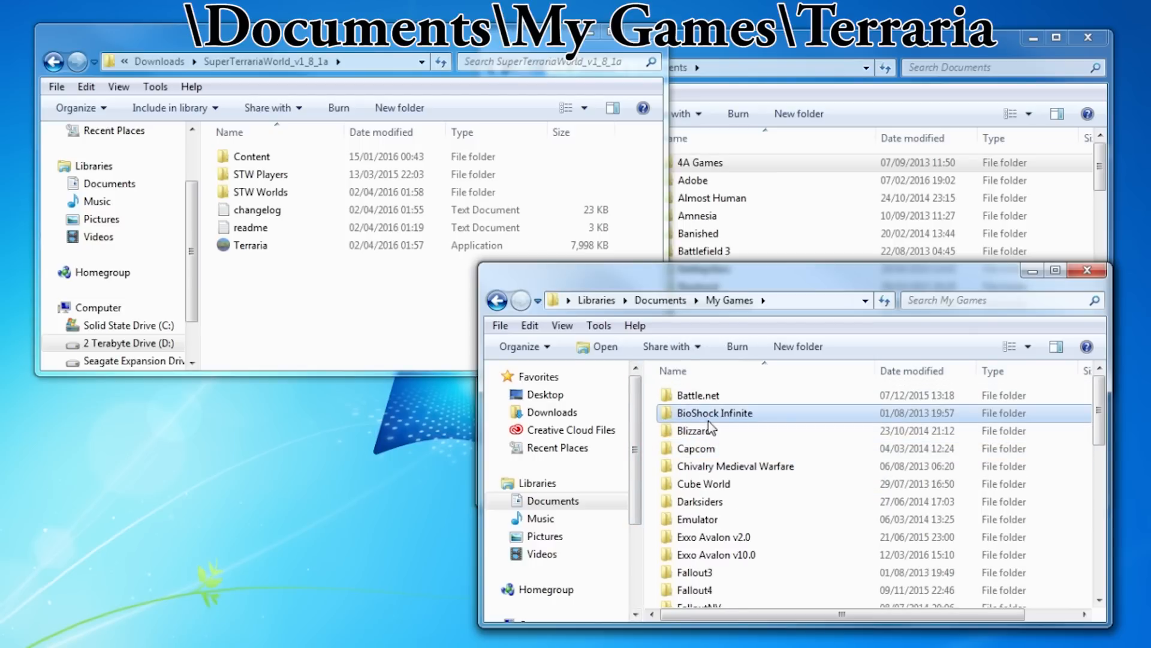
pyautogui.doubleClick(715, 413)
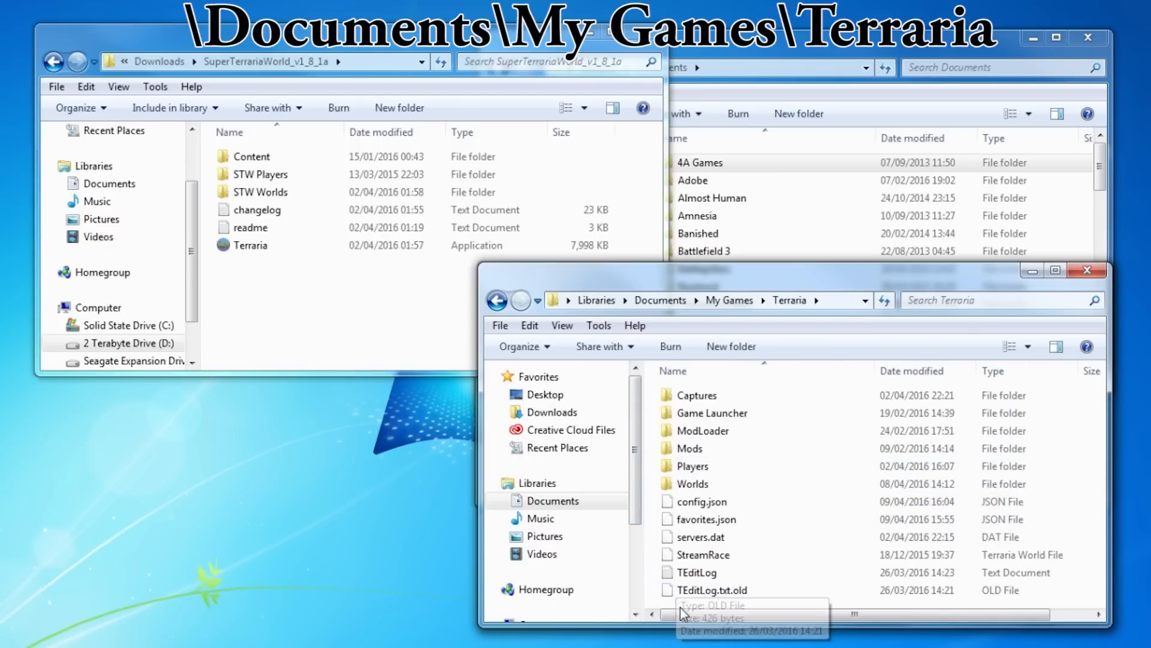
pyautogui.moveTo(690, 603)
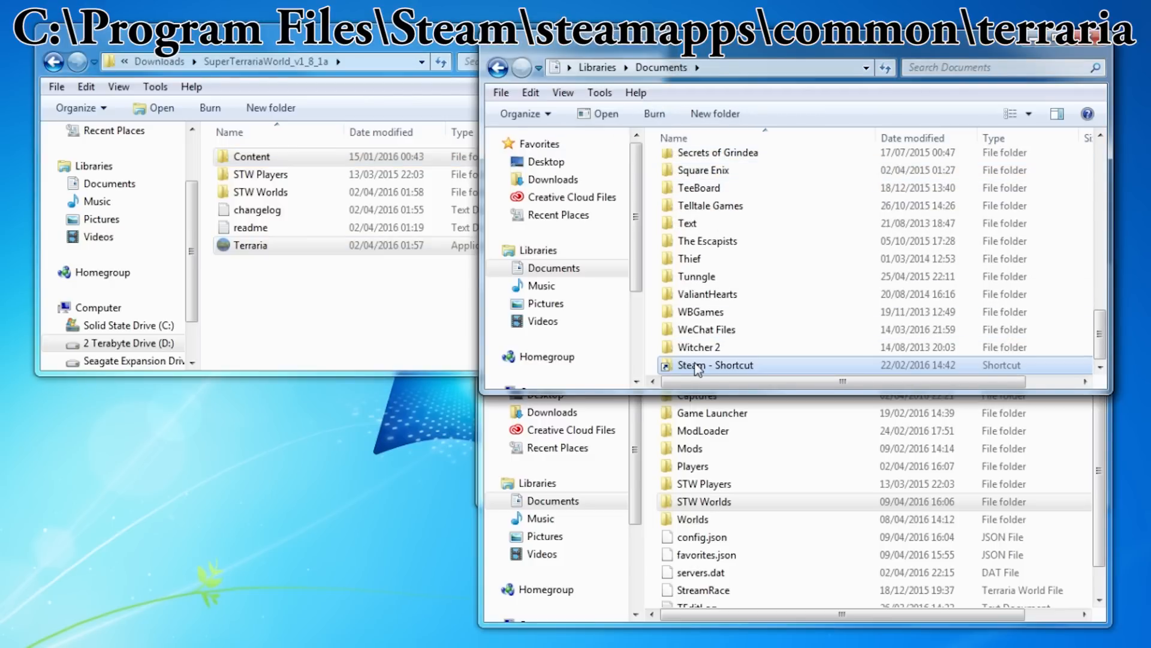
# Step: Navigate to Steam's SteamApps\common\Terraria game folder
pyautogui.doubleClick(713, 364)
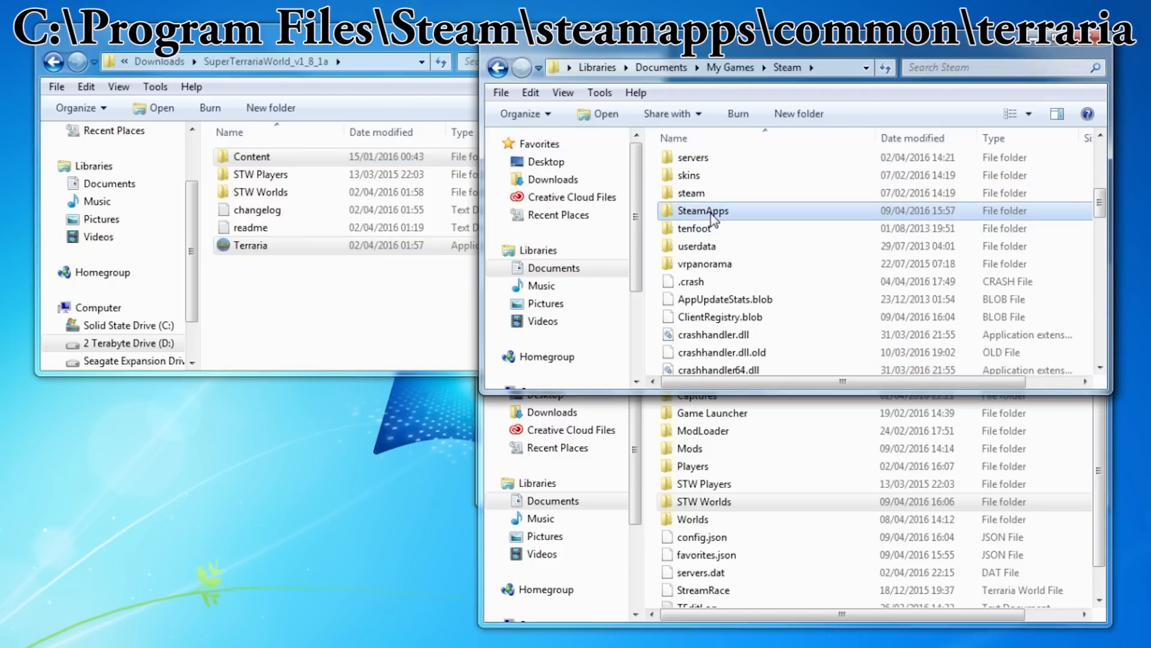
pyautogui.doubleClick(703, 209)
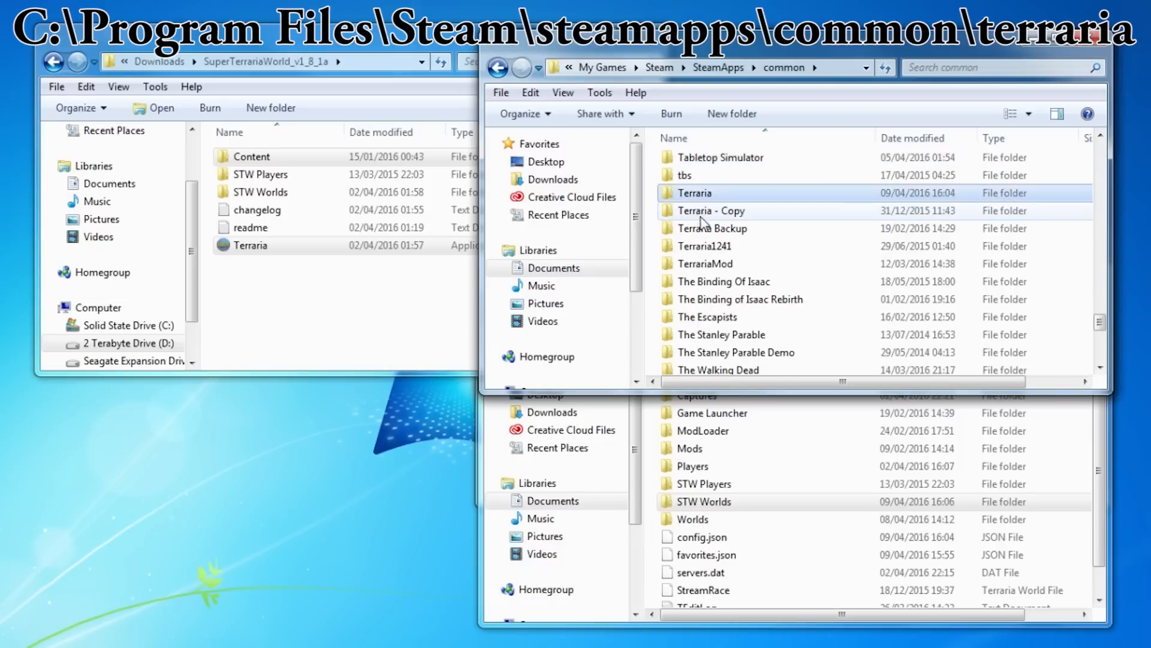
pyautogui.doubleClick(692, 191)
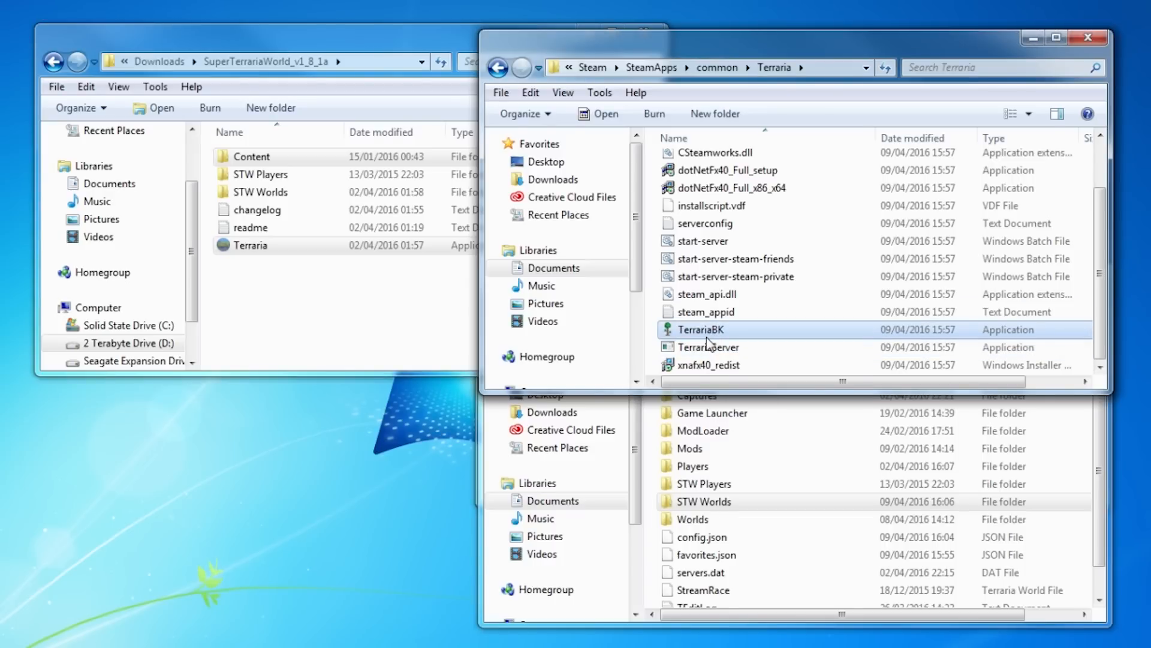
pyautogui.moveTo(710, 331)
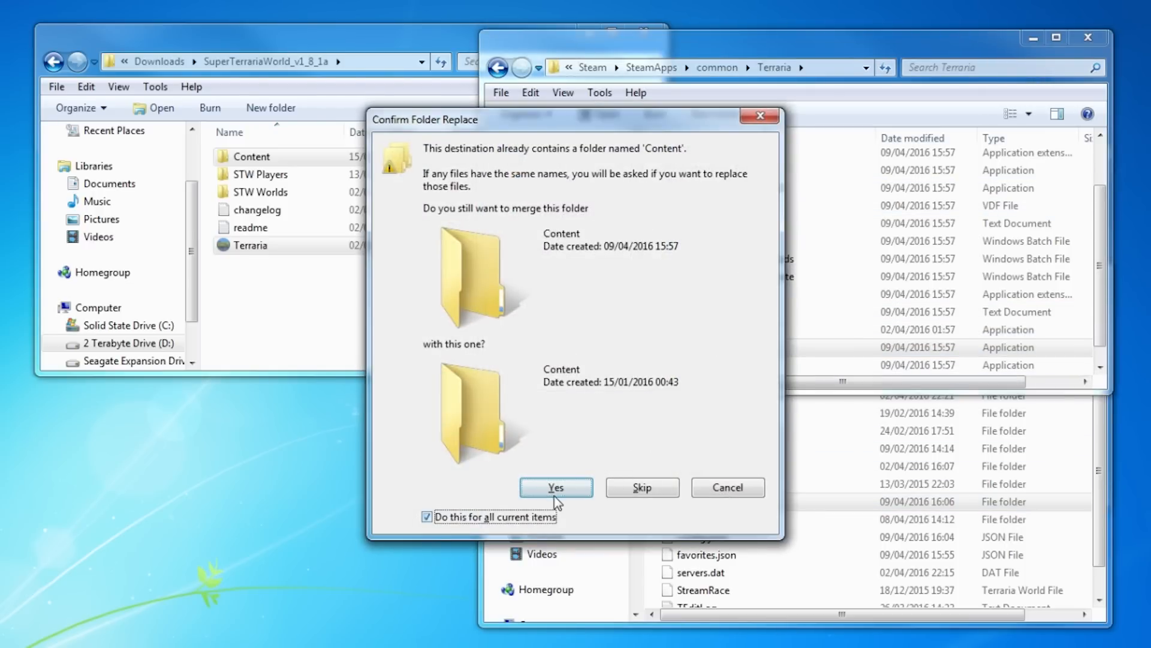
# Step: Merge the mod's Content folder and Terraria application into the Steam Terraria folder
pyautogui.click(557, 487)
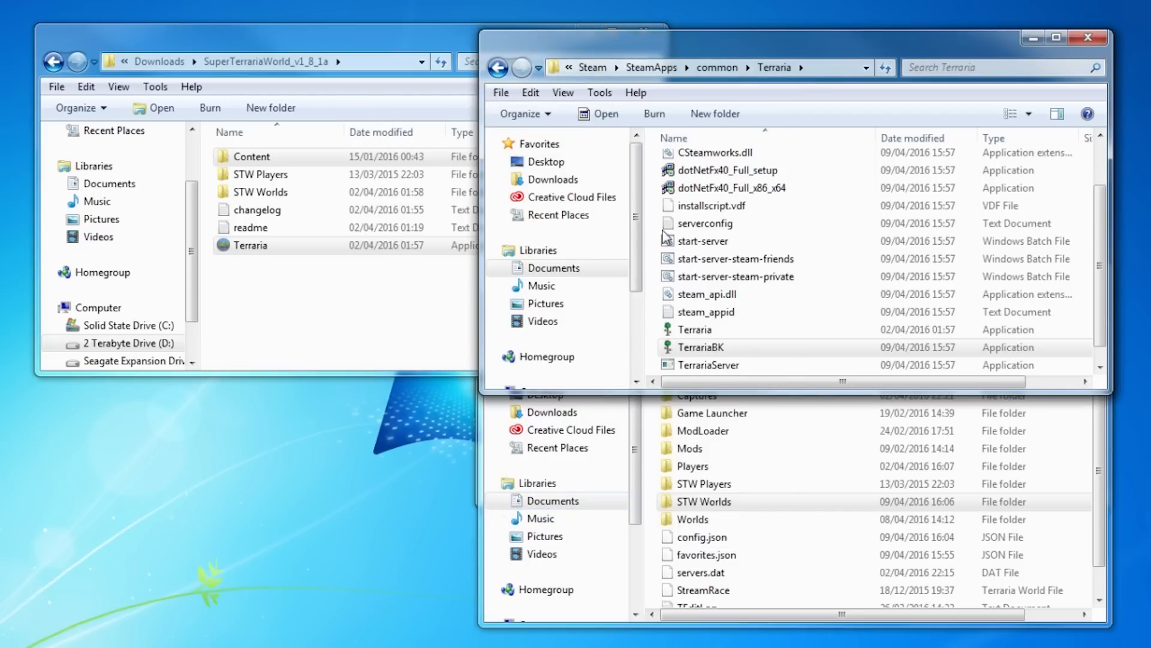
pyautogui.click(695, 329)
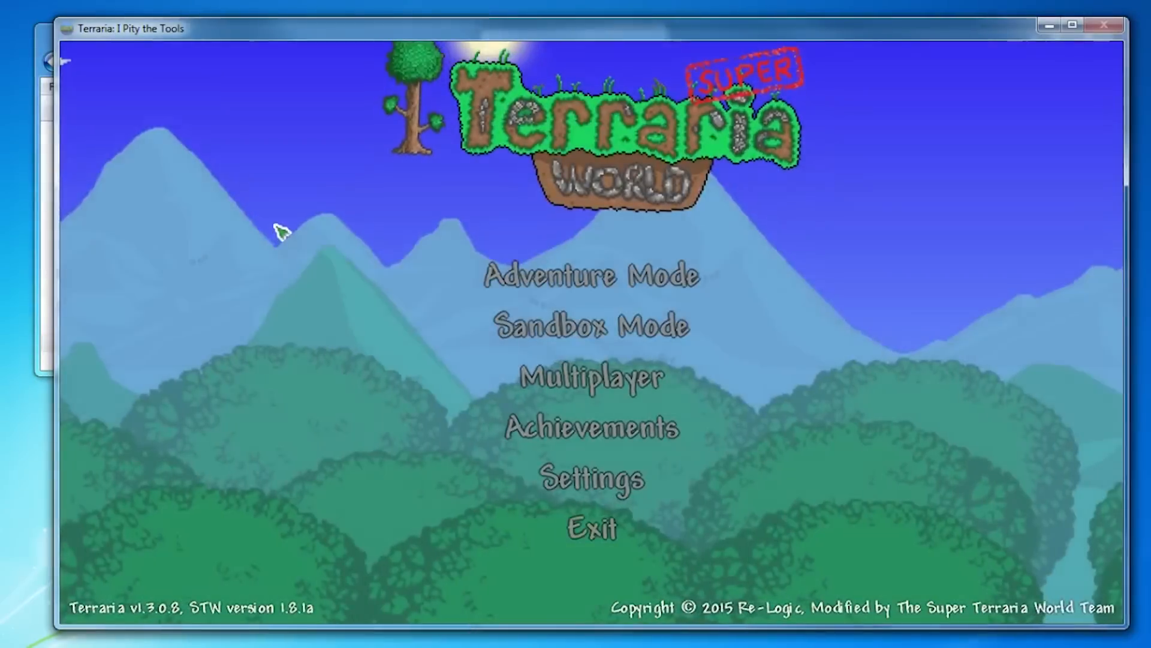
pyautogui.moveTo(729, 282)
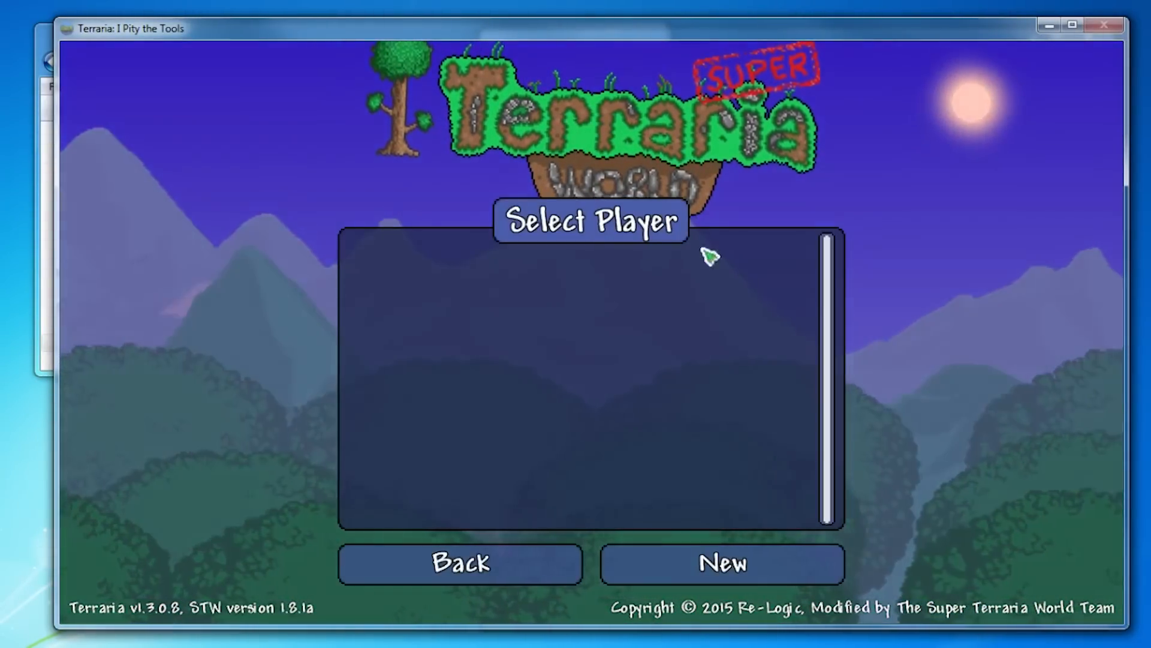
# Step: Create a new Adventure Mode character and accept its name
pyautogui.click(726, 564)
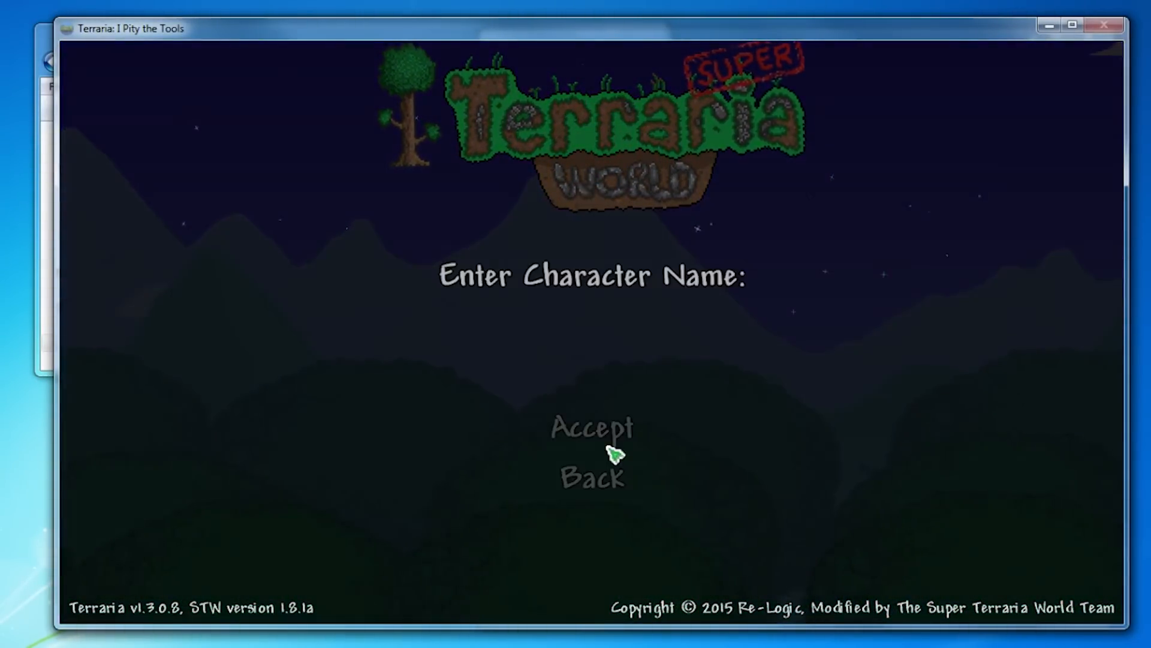
pyautogui.click(593, 428)
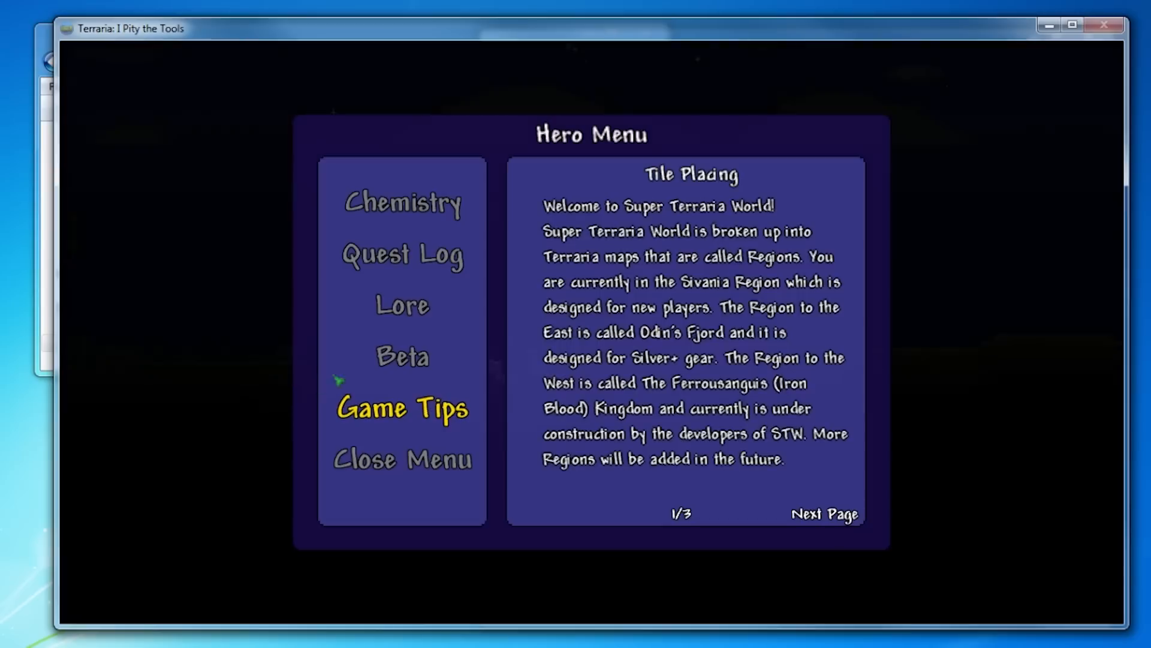
# Step: View the Chemistry unlock tiers in the Hero Menu, then enter the world
pyautogui.click(403, 460)
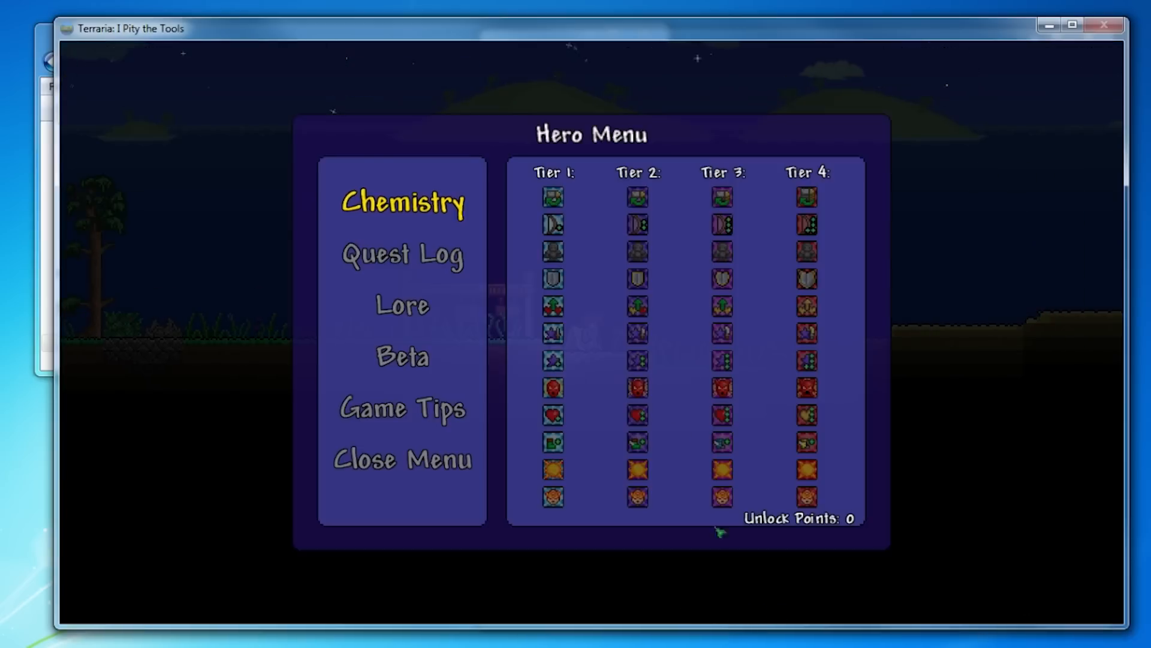
pyautogui.moveTo(783, 287)
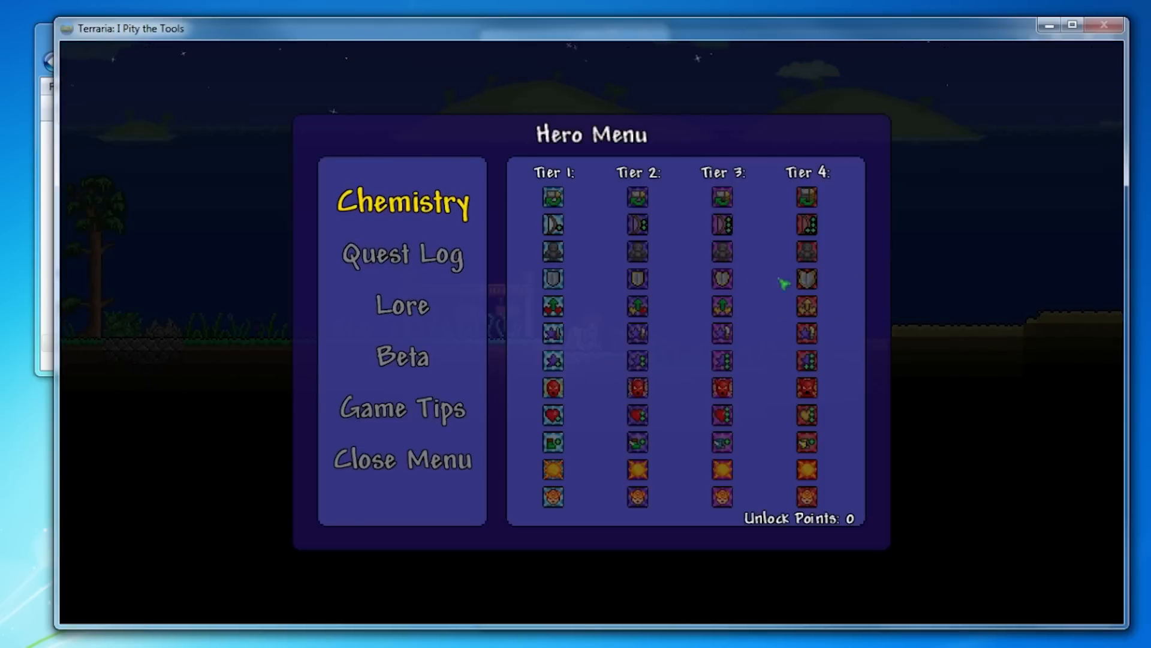
pyautogui.click(403, 458)
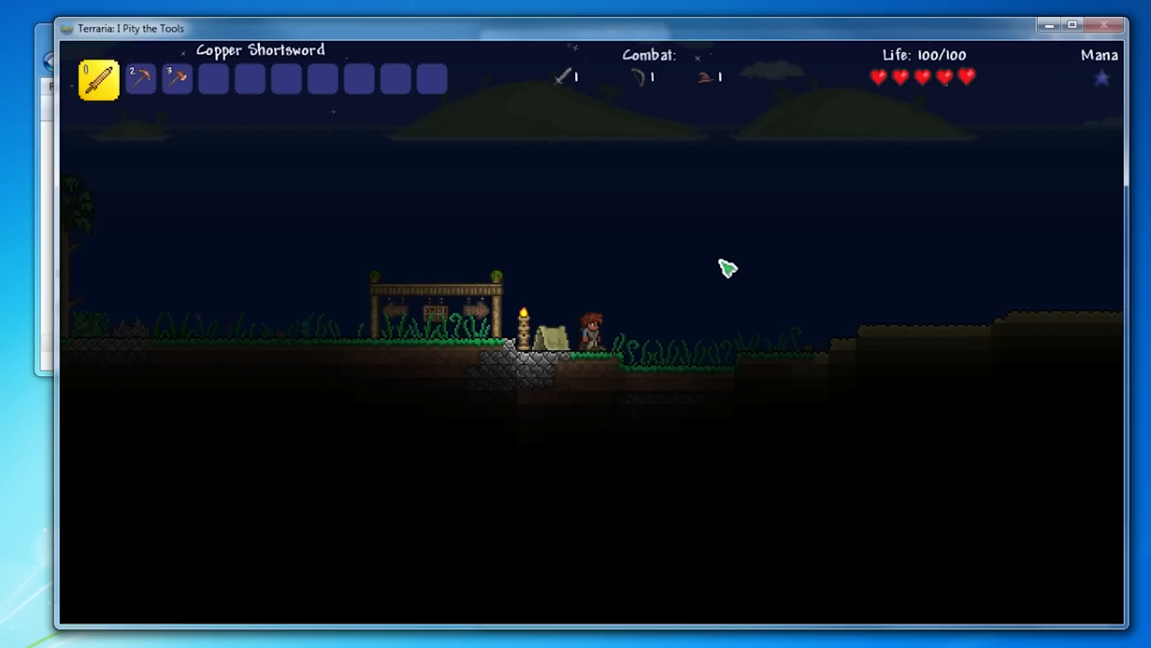